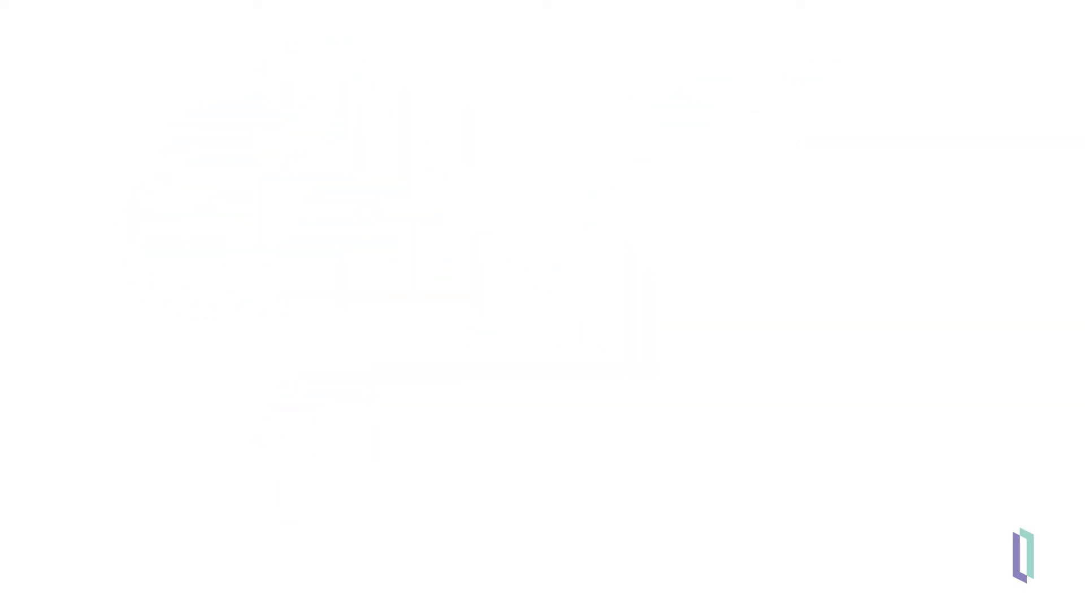
type("What benefits can Docker containers bring to your")
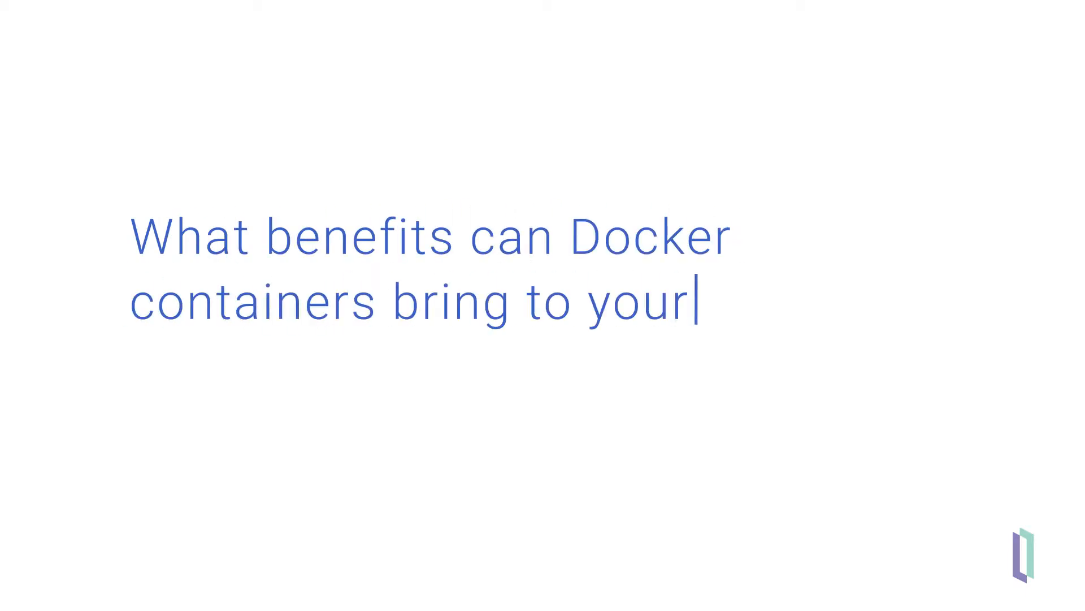
type("InterSystems IRIS implementation?")
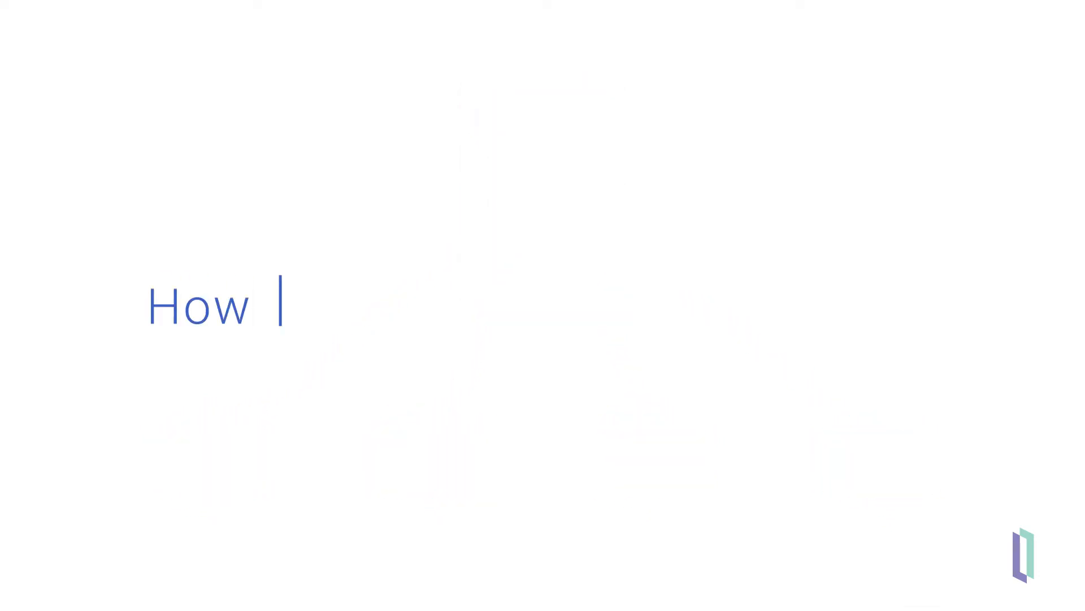
type("do containers actually work?")
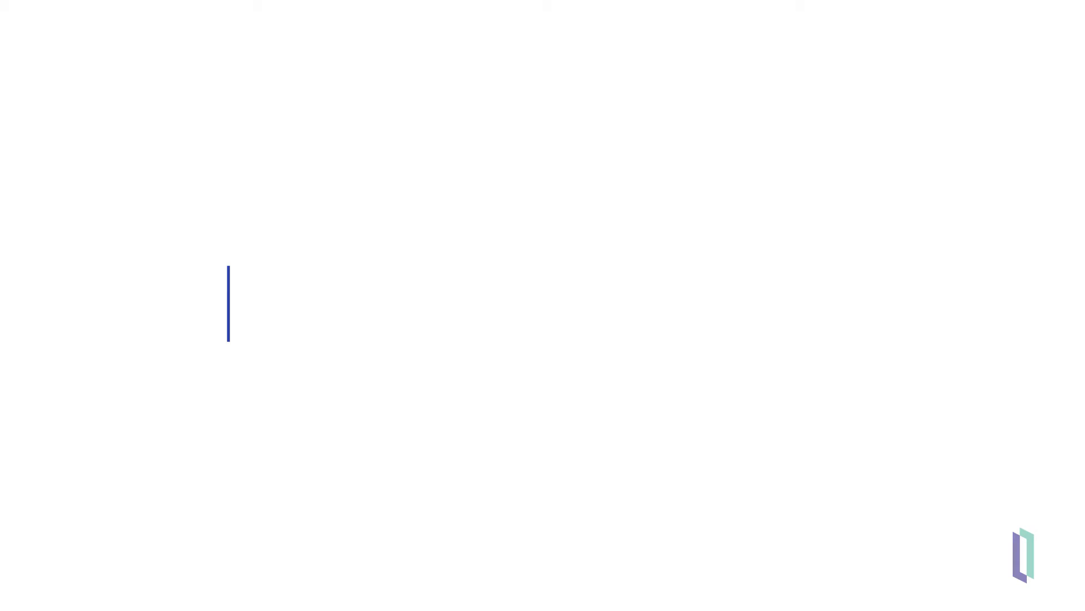
type("docker bu")
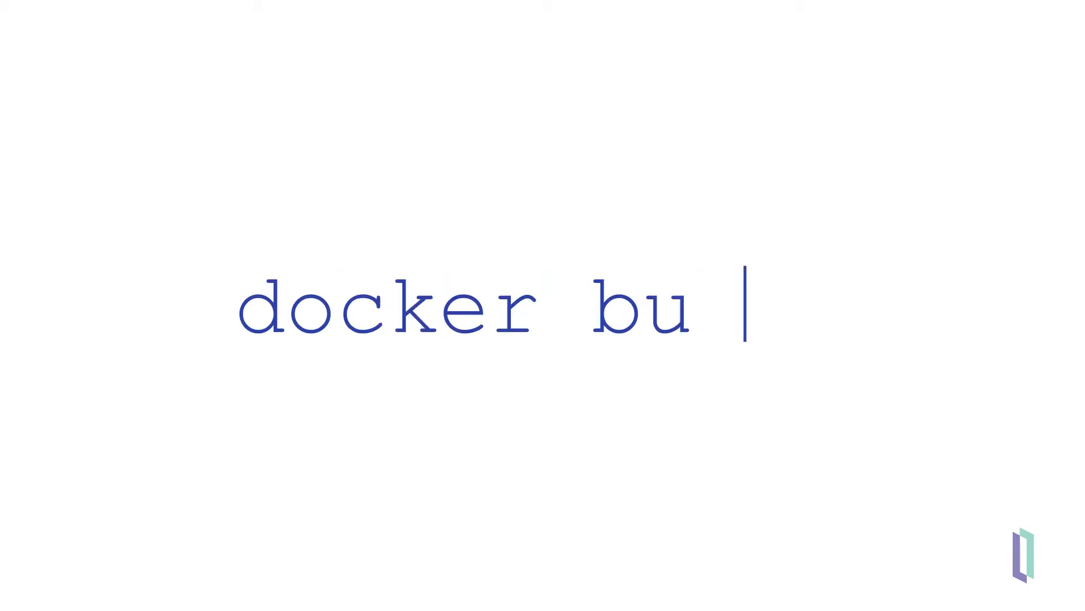
type("ild")
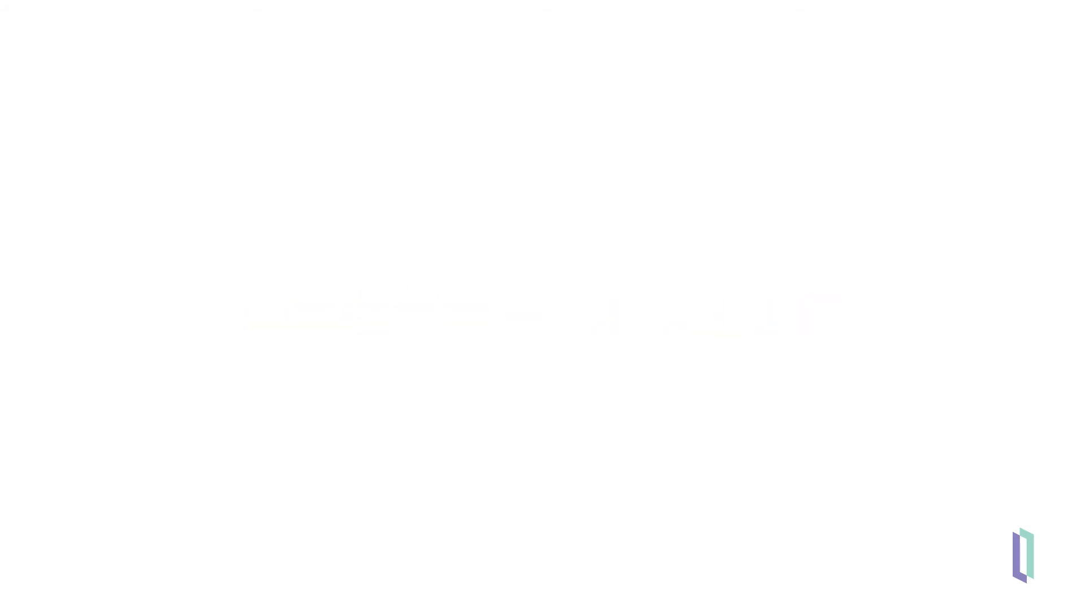
type("docker run")
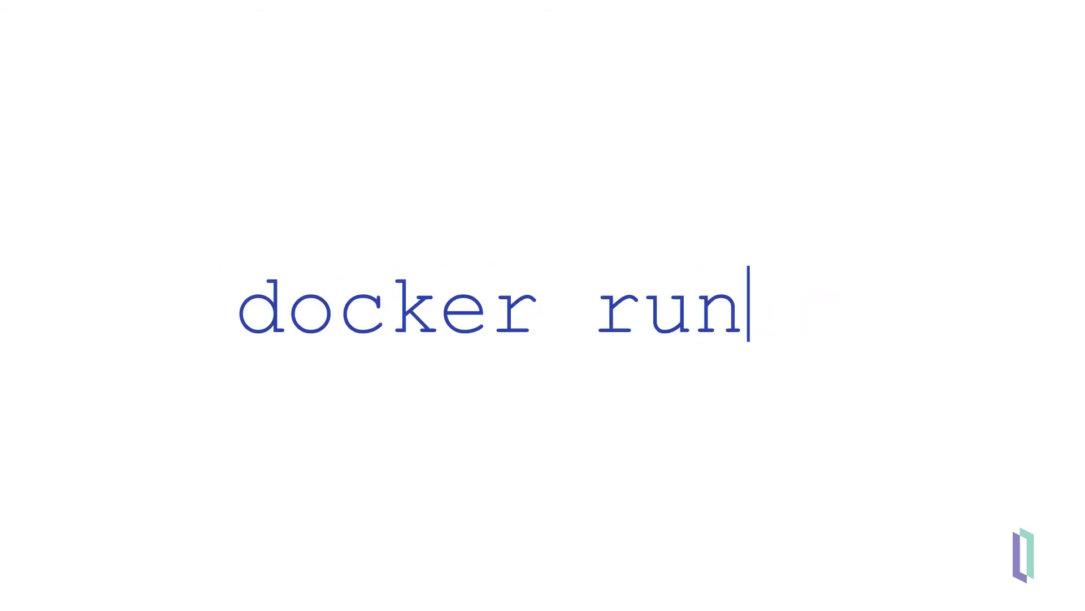